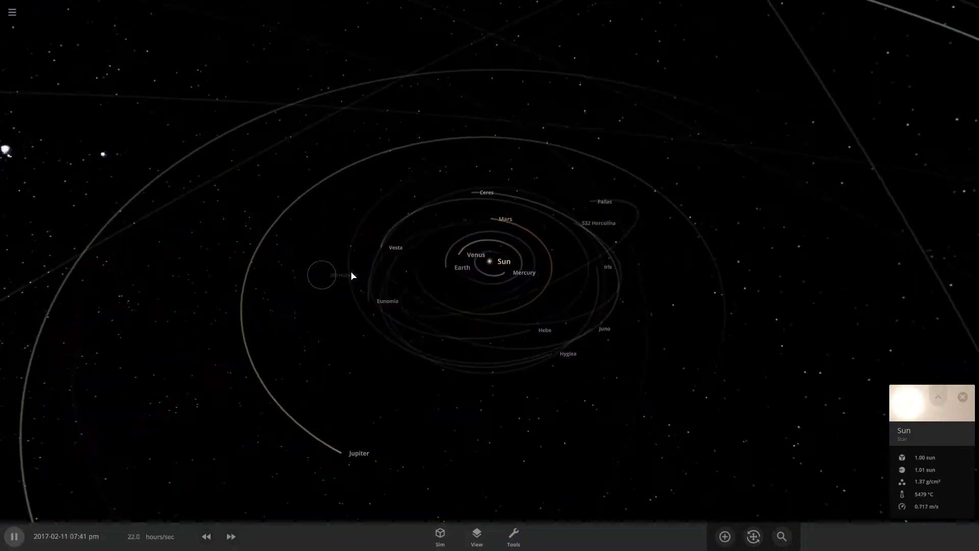
- Load an empty simulation, add a one-solar-mass black hole with Mercury, and speed up time
{"action": "left_click", "coordinate": [13, 11]}
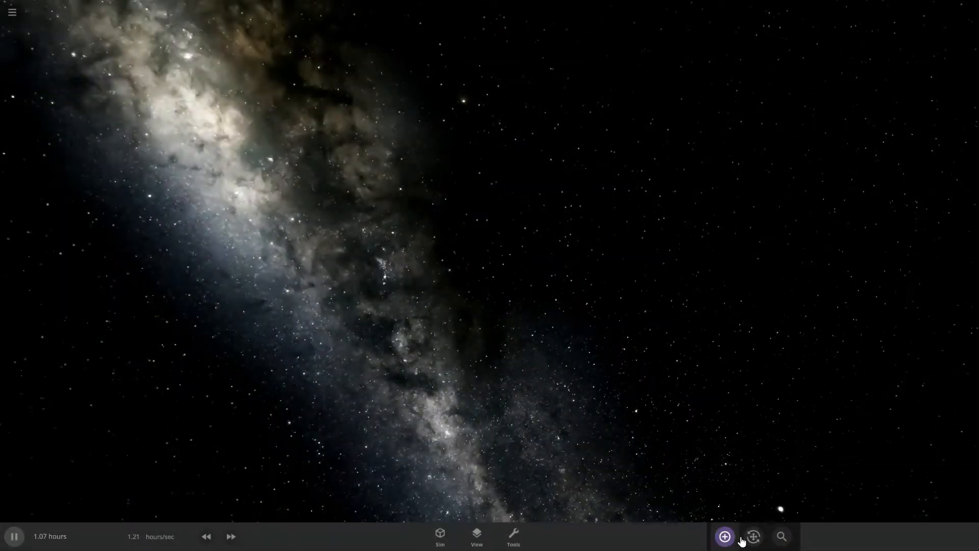
{"action": "left_click", "coordinate": [724, 549]}
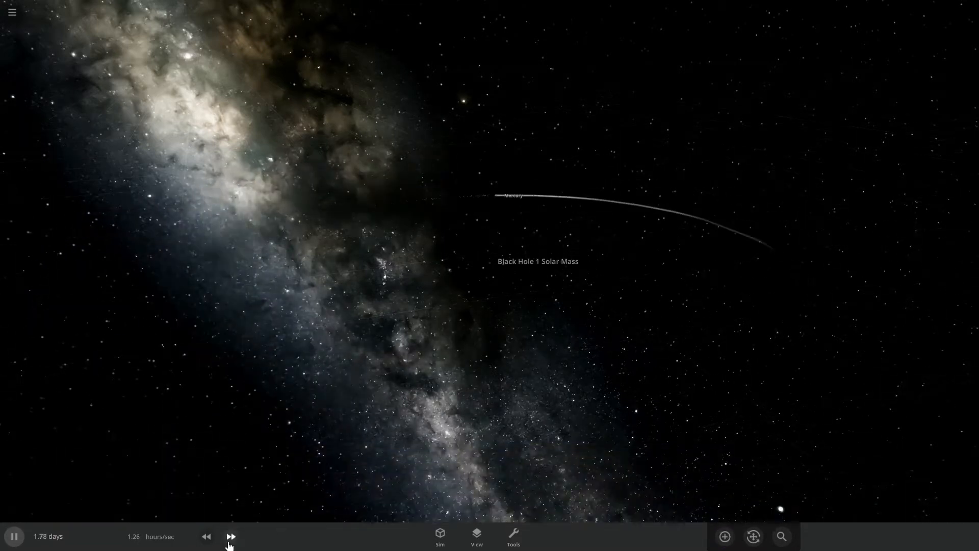
{"action": "left_click", "coordinate": [206, 537]}
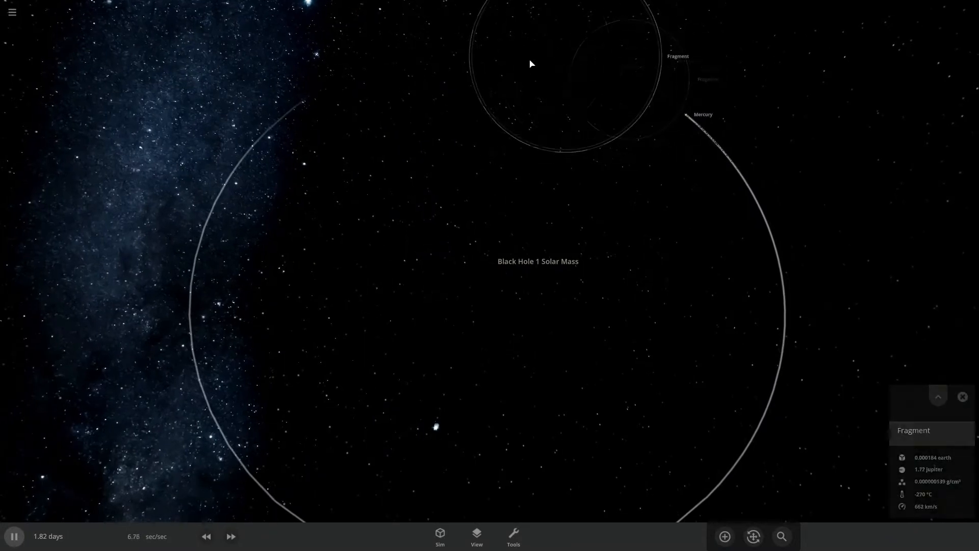
- Place another Mercury in orbit near the black hole and slow time down as it stretches apart
{"action": "left_click", "coordinate": [725, 550]}
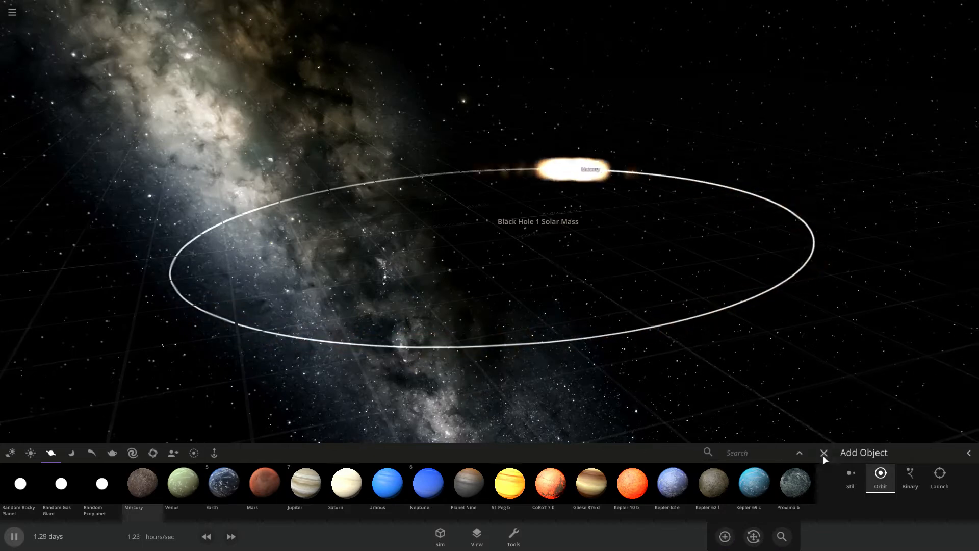
{"action": "left_click", "coordinate": [824, 453]}
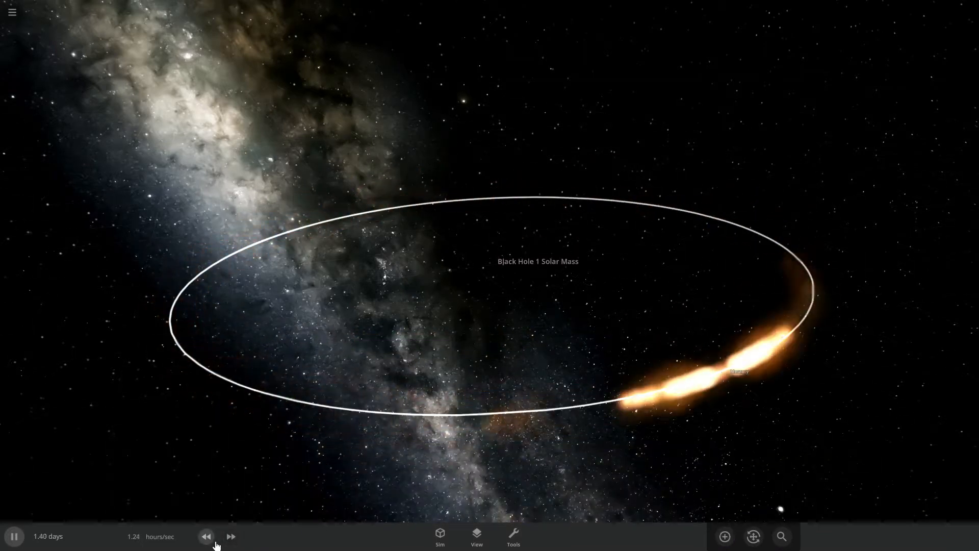
{"action": "left_click", "coordinate": [208, 537]}
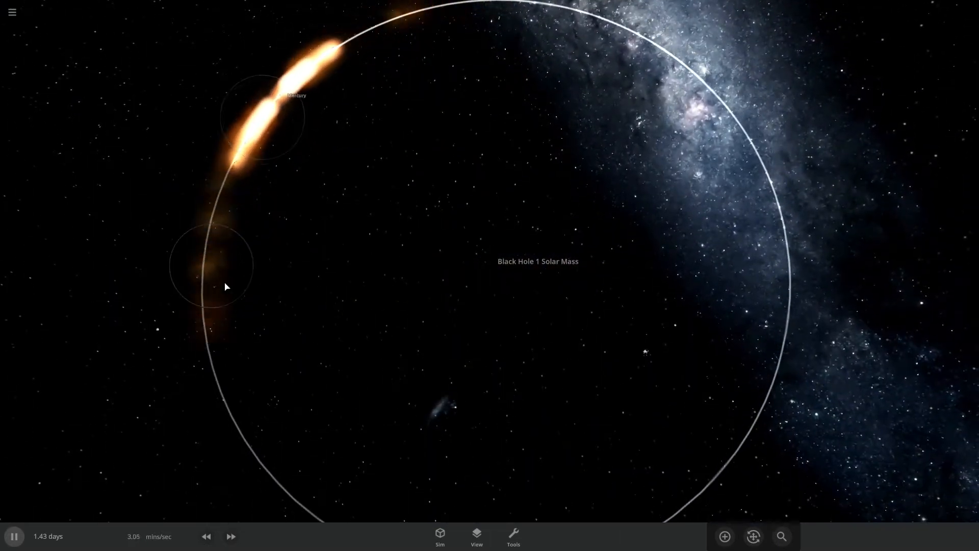
- Place a Mercury in even closer orbit, lower the target sim speed, then select the lone black hole
{"action": "left_click", "coordinate": [725, 550]}
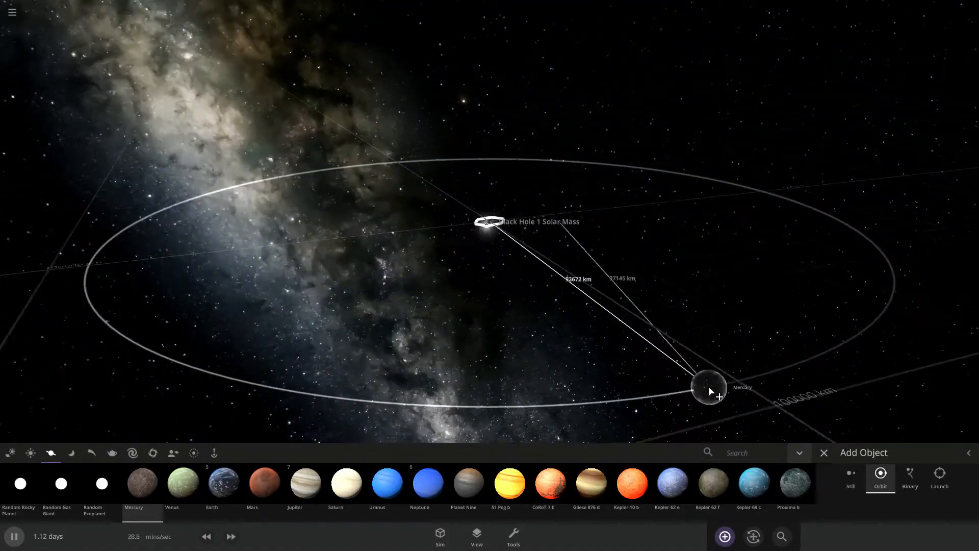
{"action": "left_click", "coordinate": [824, 453]}
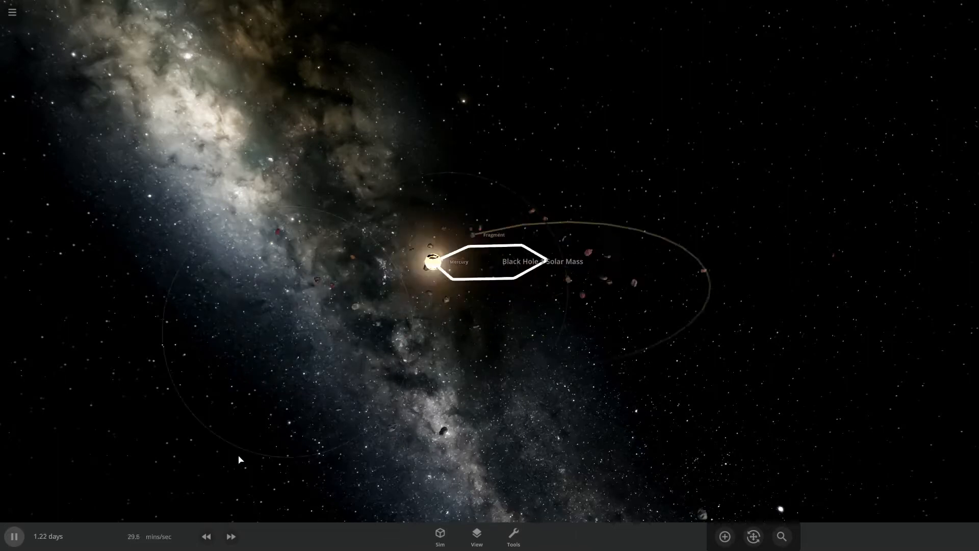
{"action": "left_click", "coordinate": [206, 536]}
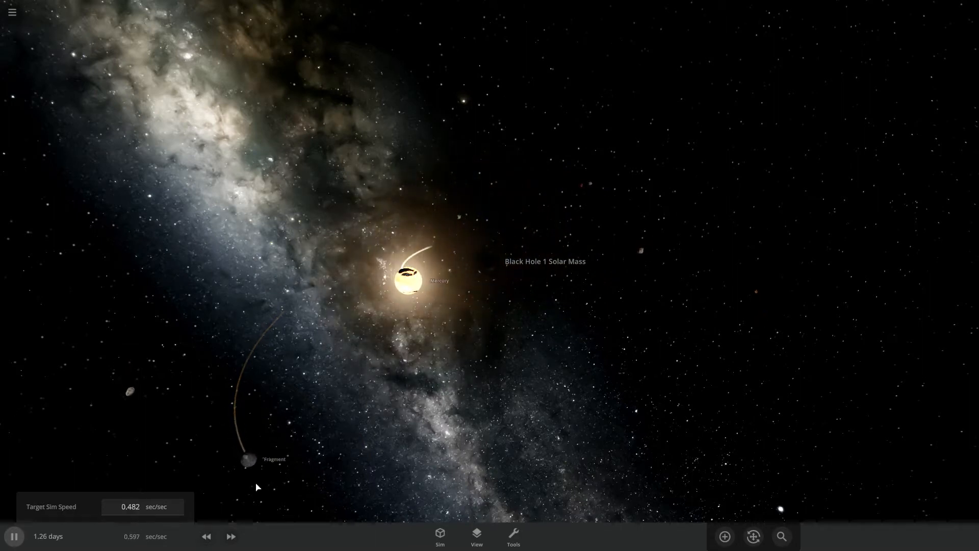
{"action": "left_click", "coordinate": [247, 462]}
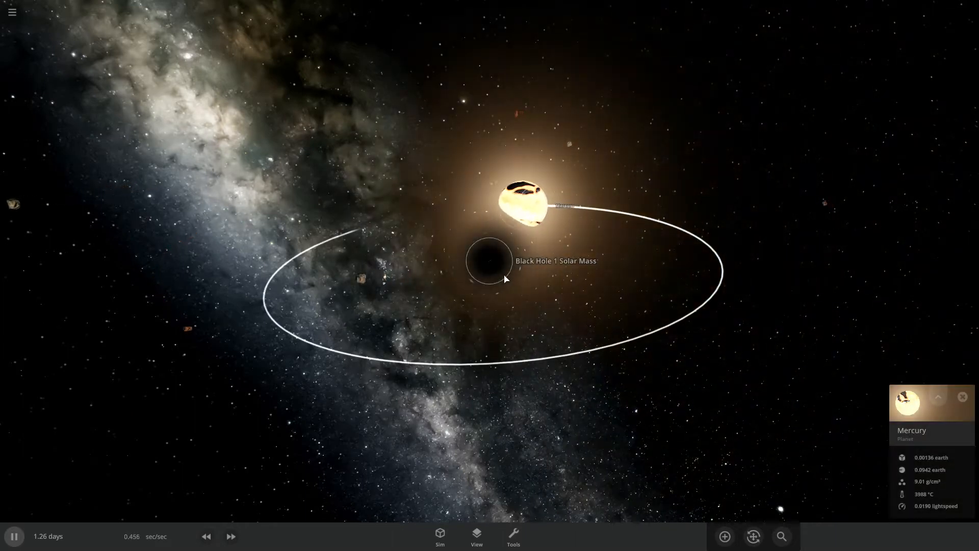
{"action": "left_click", "coordinate": [485, 264]}
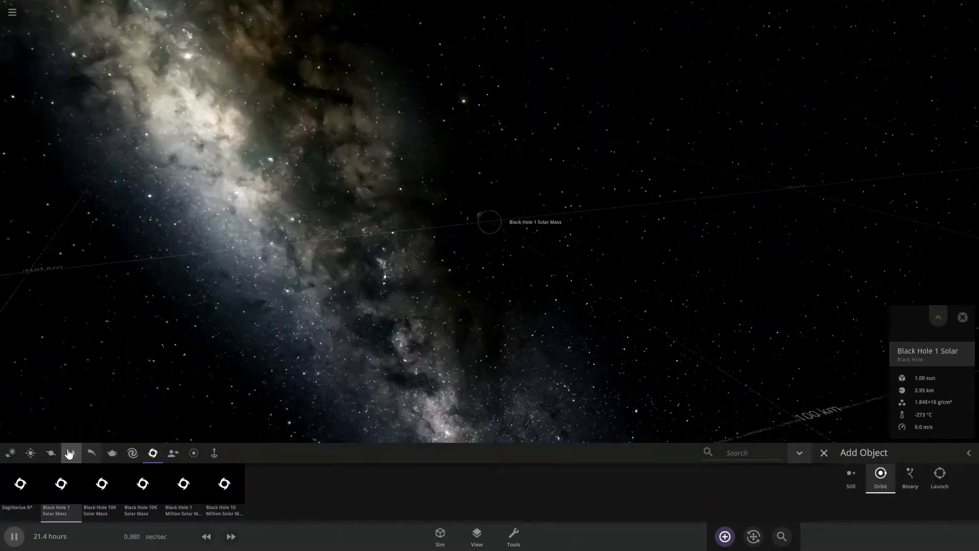
- Set Mercury to one solar mass from the black hole category and fast-forward three times
{"action": "left_click", "coordinate": [51, 453]}
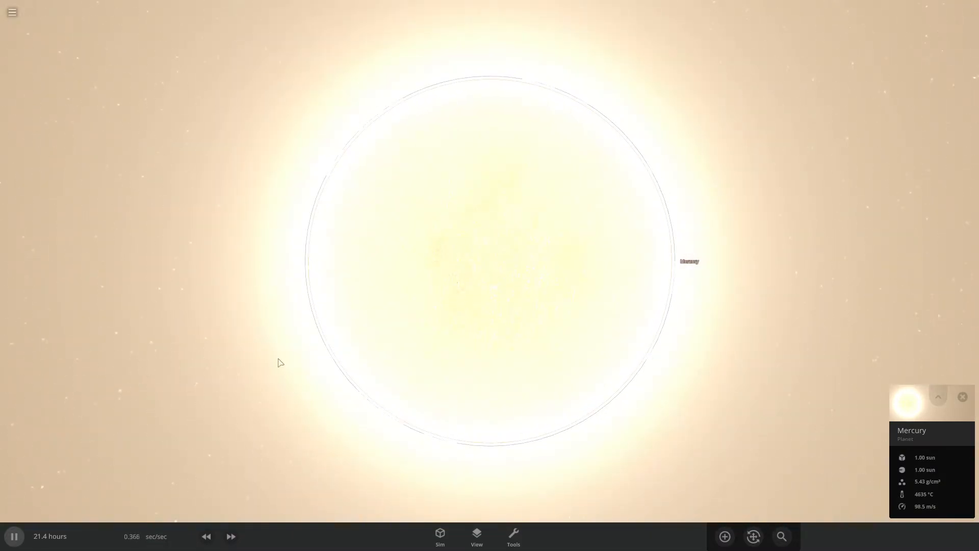
{"action": "left_click", "coordinate": [230, 537]}
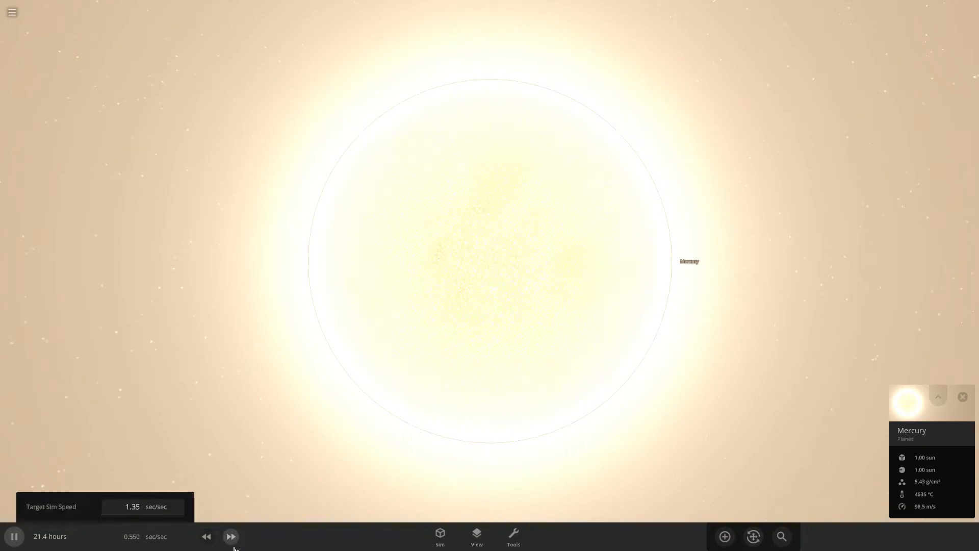
{"action": "left_click", "coordinate": [231, 537]}
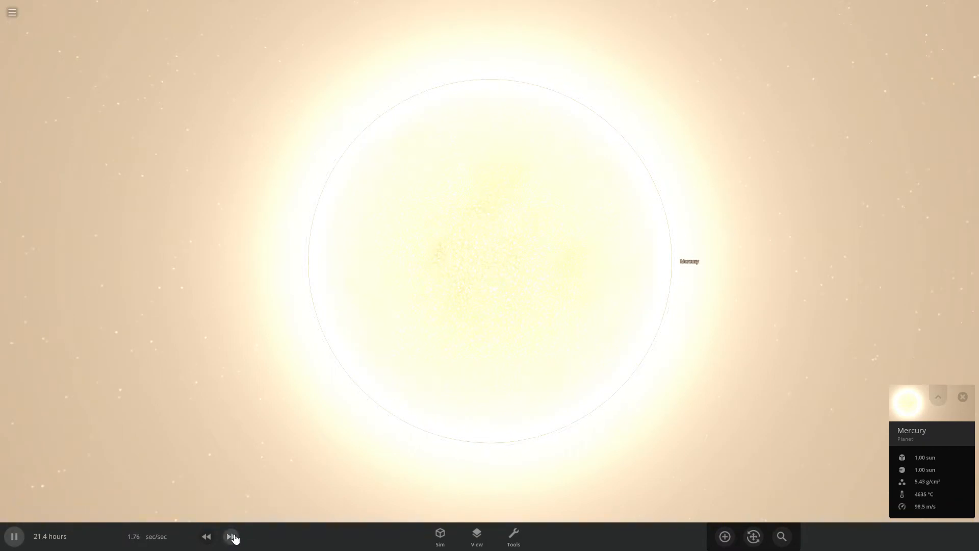
{"action": "left_click", "coordinate": [231, 536]}
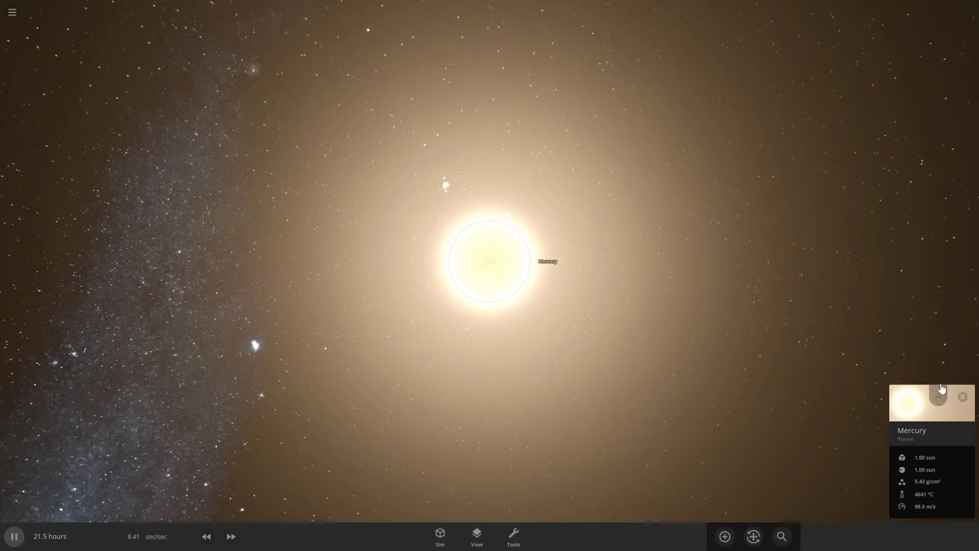
- Browse Mercury's Overview, pure-hydrogen Composition and Actions tabs, then close its properties
{"action": "left_click", "coordinate": [938, 403]}
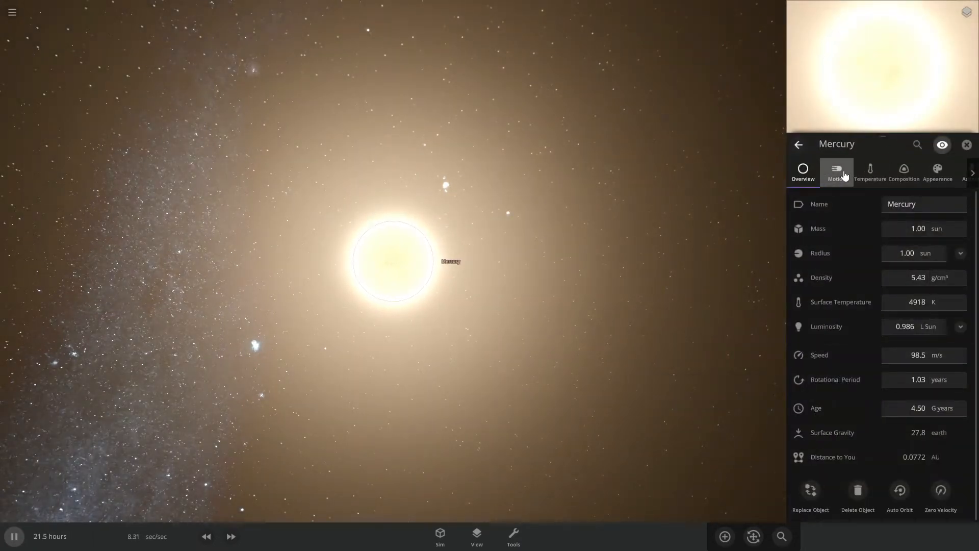
{"action": "left_click", "coordinate": [938, 171]}
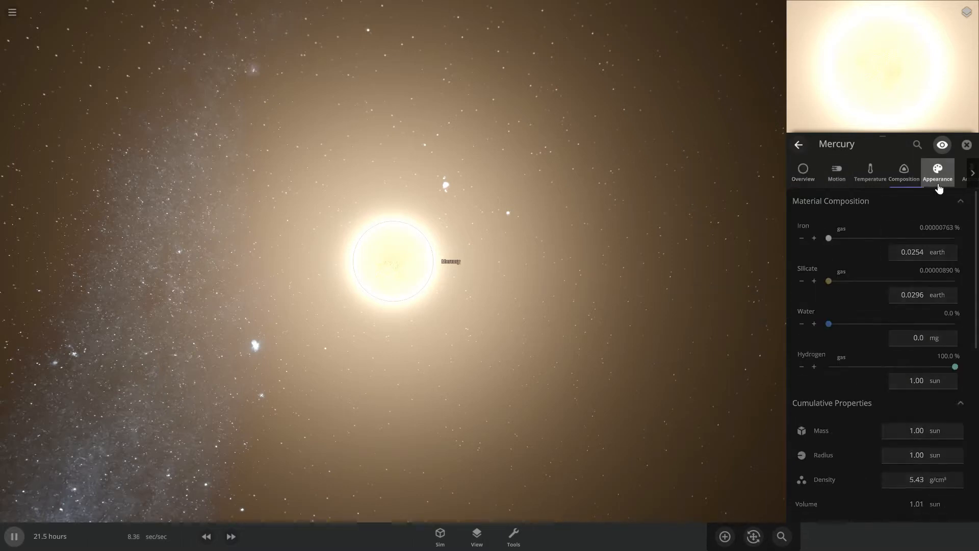
{"action": "left_click", "coordinate": [904, 172]}
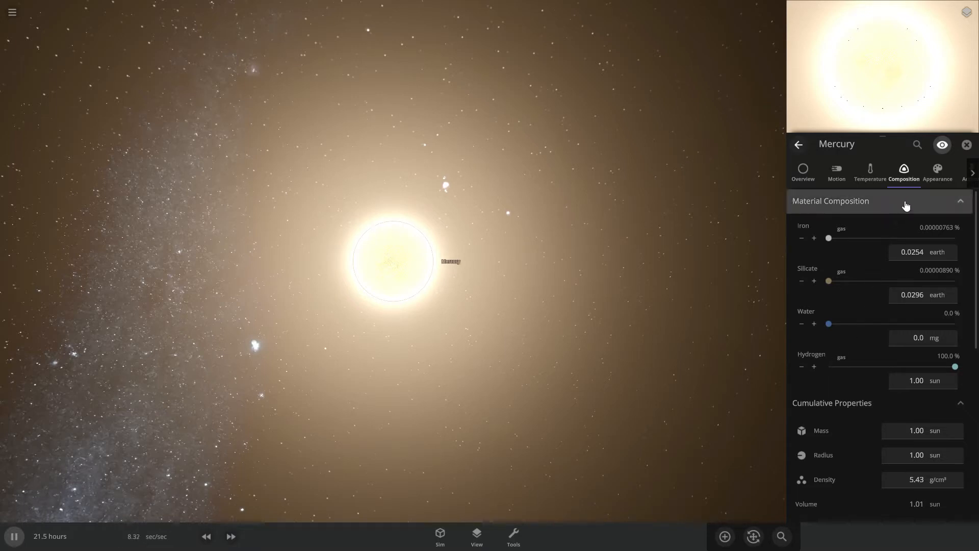
{"action": "left_click", "coordinate": [973, 173]}
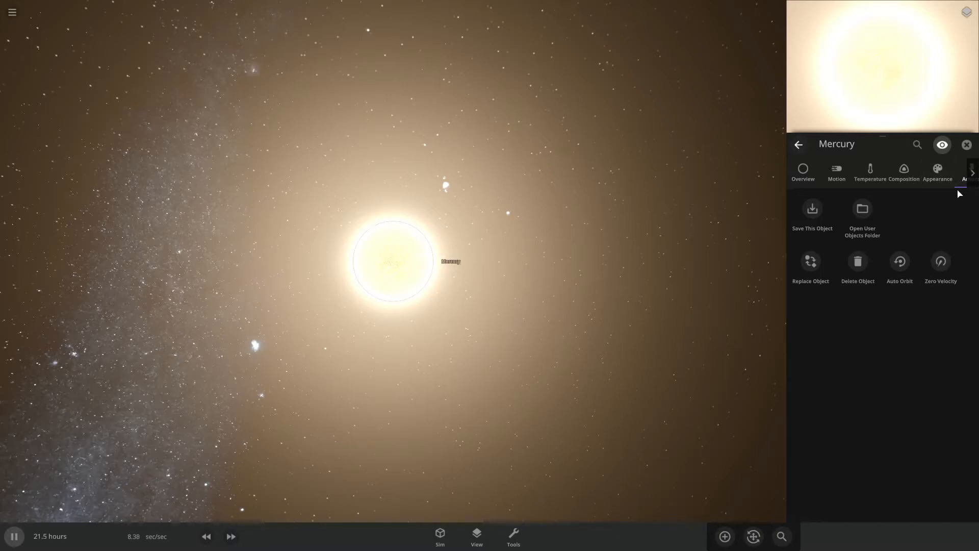
{"action": "left_click", "coordinate": [966, 145]}
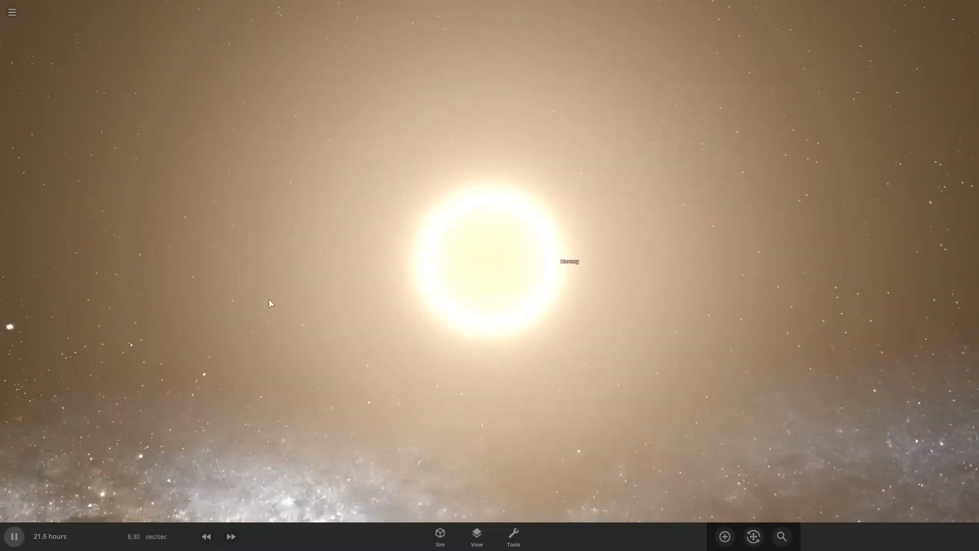
- Select the star-like Mercury and bring up the Tools menu
{"action": "left_click", "coordinate": [567, 261]}
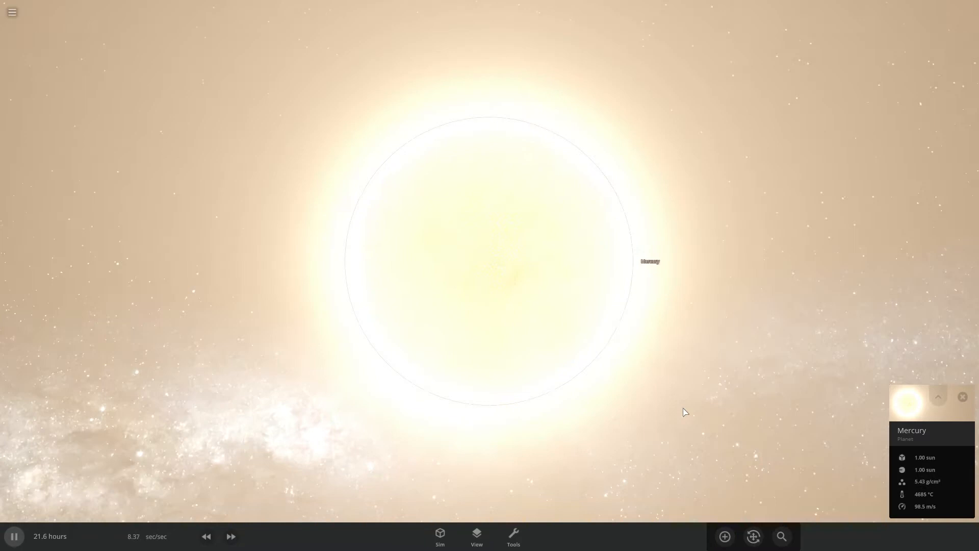
{"action": "left_click", "coordinate": [513, 533]}
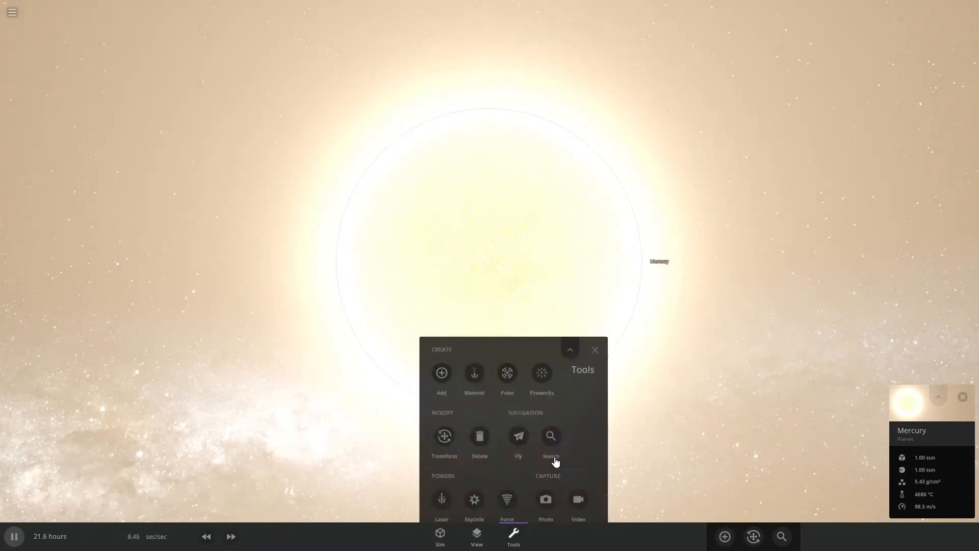
- Spray hydrogen material onto Mercury and speed up the simulation
{"action": "left_click", "coordinate": [475, 373]}
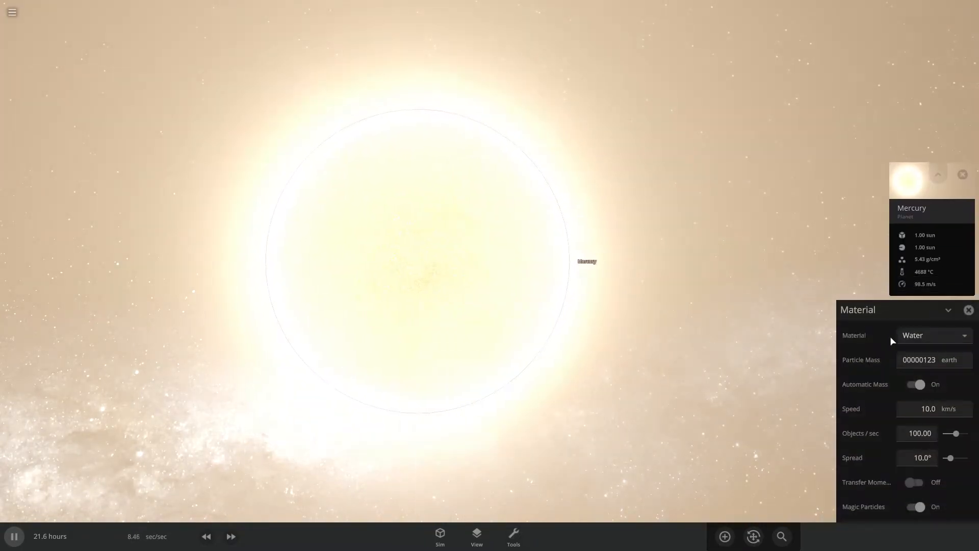
{"action": "left_click", "coordinate": [934, 336]}
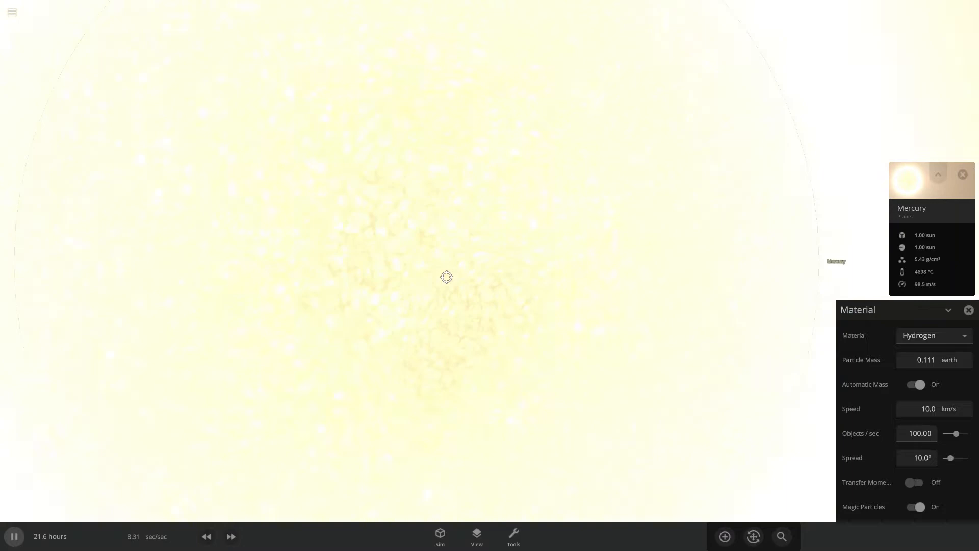
{"action": "left_click", "coordinate": [915, 383]}
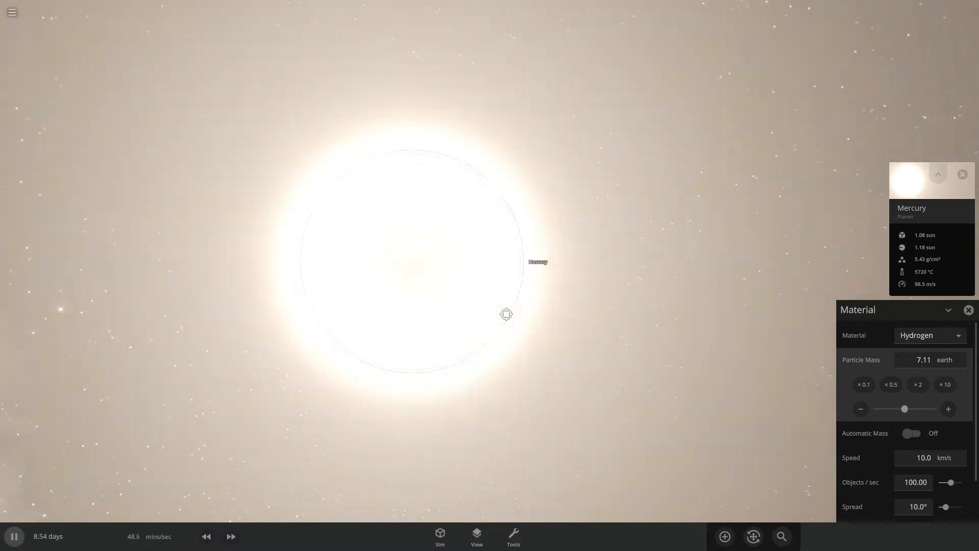
{"action": "left_click", "coordinate": [231, 536]}
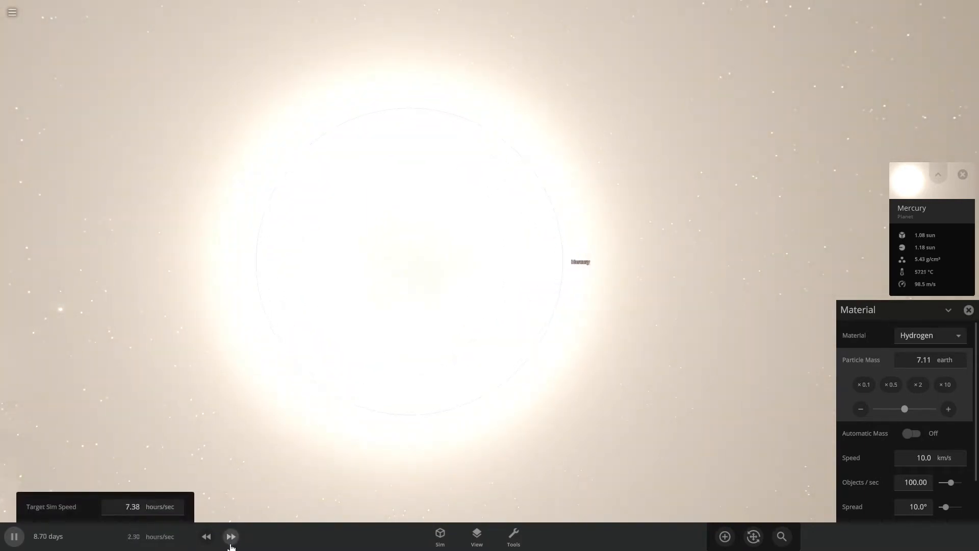
- Launch objects into Mercury from the Add panel, then return to the view
{"action": "left_click", "coordinate": [724, 537]}
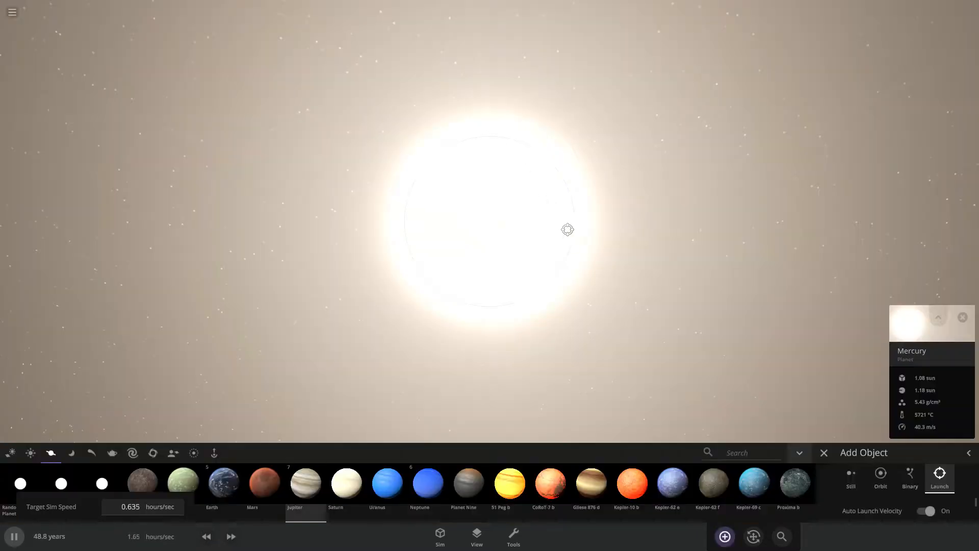
{"action": "left_click", "coordinate": [824, 453]}
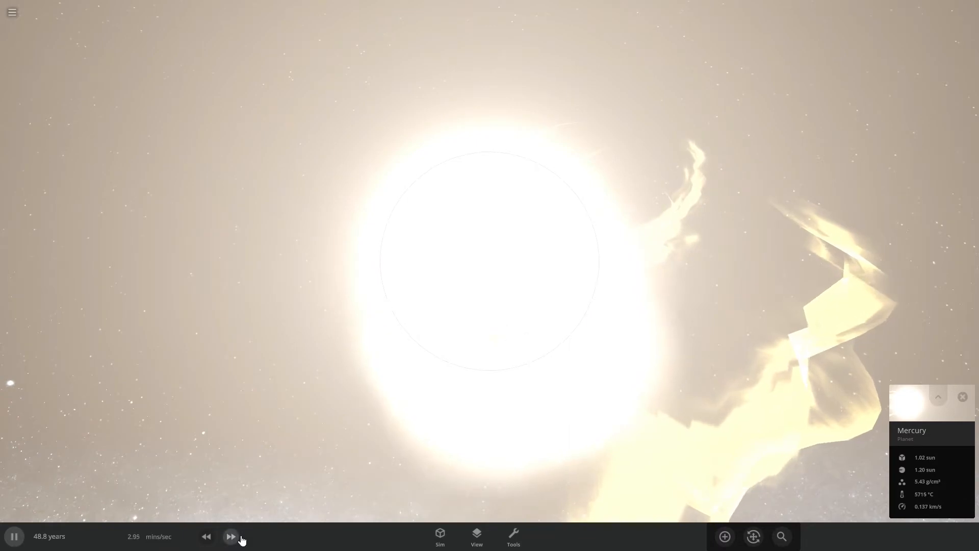
{"action": "left_click", "coordinate": [724, 536]}
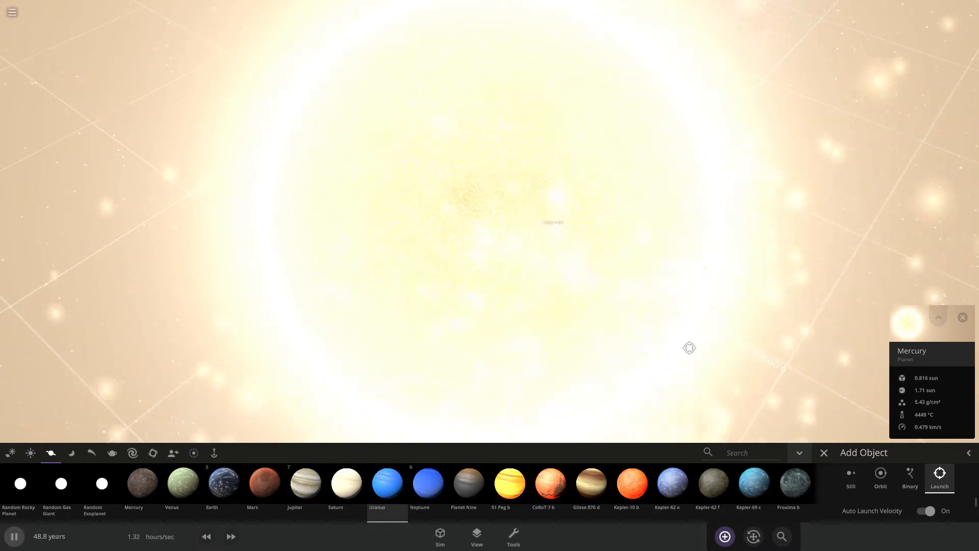
{"action": "left_click", "coordinate": [824, 453]}
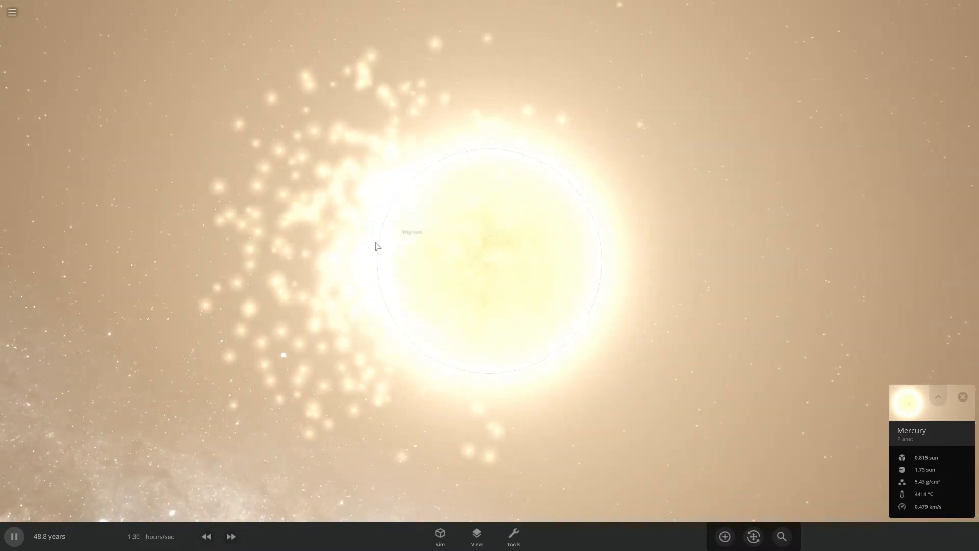
- Check the Sim panel's 1,401 object count, zoom out, and fast-forward twice as debris clears
{"action": "left_click", "coordinate": [440, 535]}
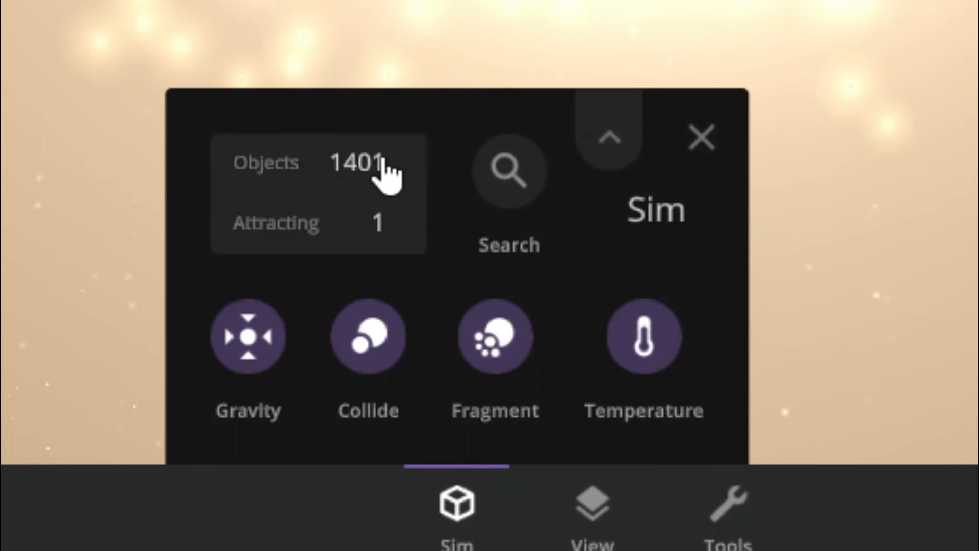
{"action": "left_click", "coordinate": [700, 137]}
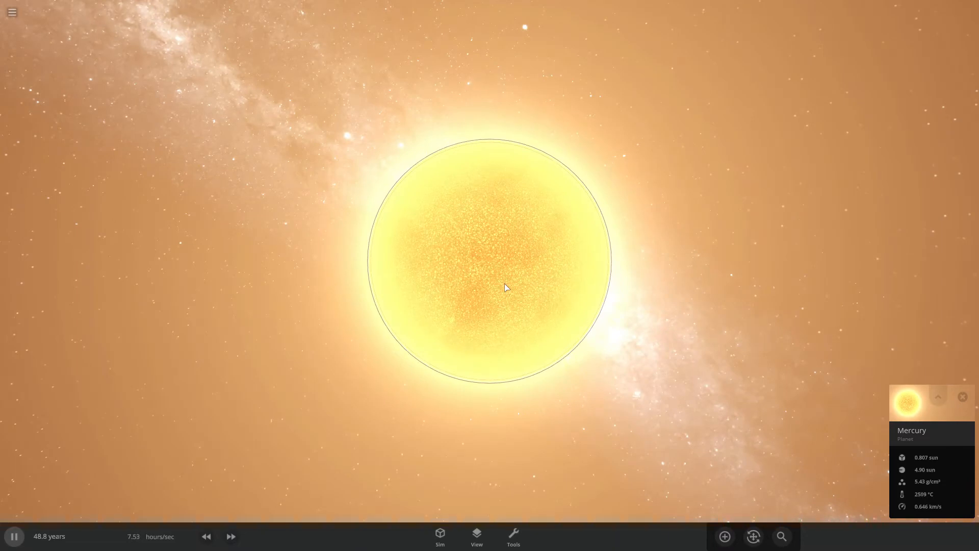
{"action": "scroll", "scroll_direction": "down", "scroll_amount": 3}
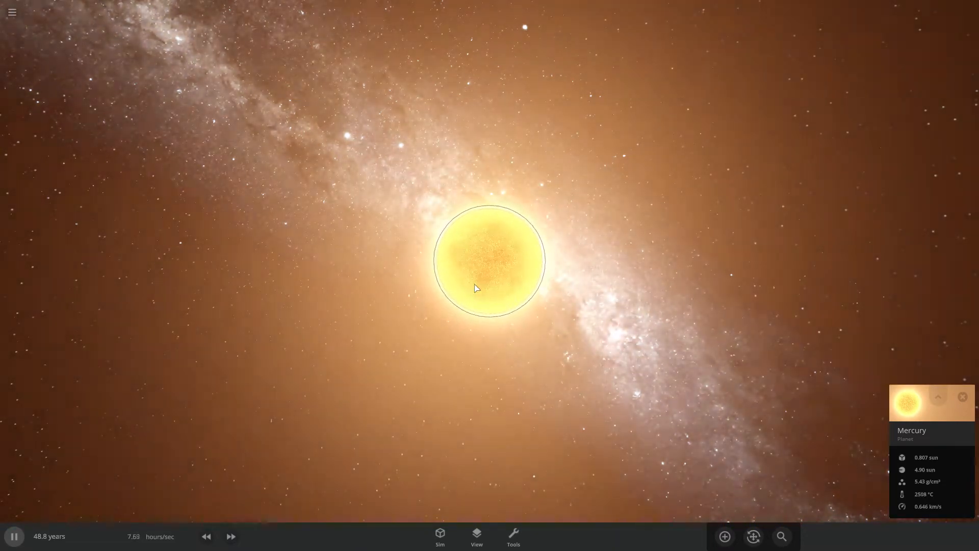
{"action": "left_click", "coordinate": [231, 536]}
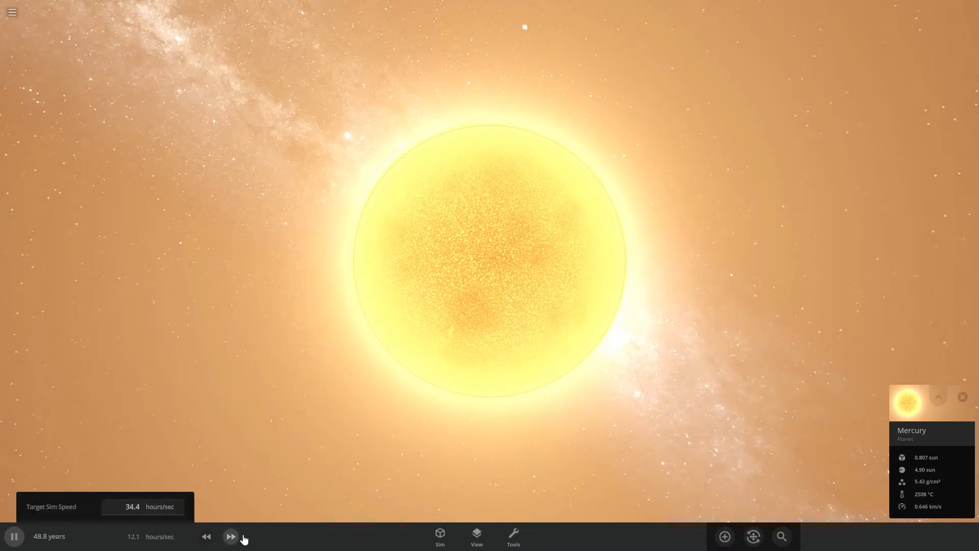
{"action": "left_click", "coordinate": [231, 537]}
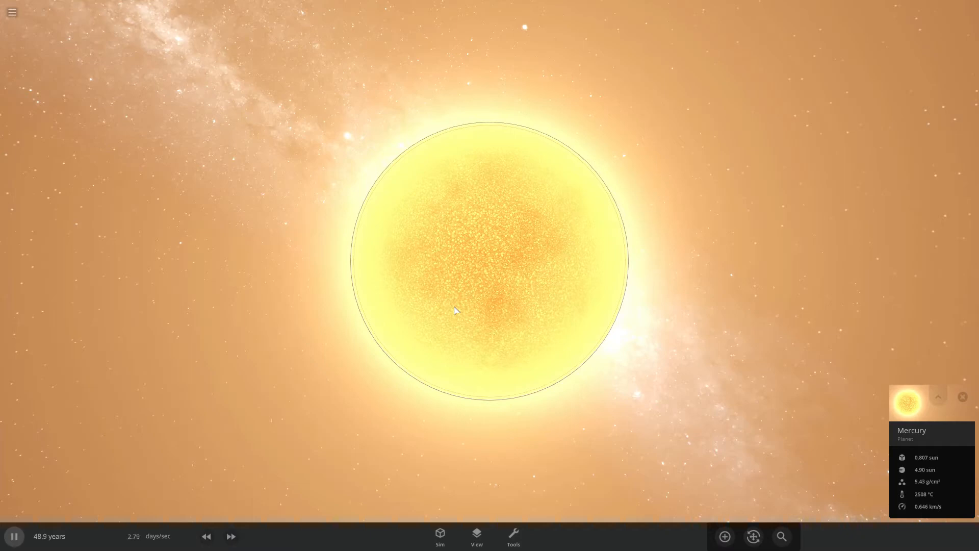
- Speed up time so ten thousand years pass and Mercury reaches 0.658 solar masses
{"action": "left_click", "coordinate": [231, 536]}
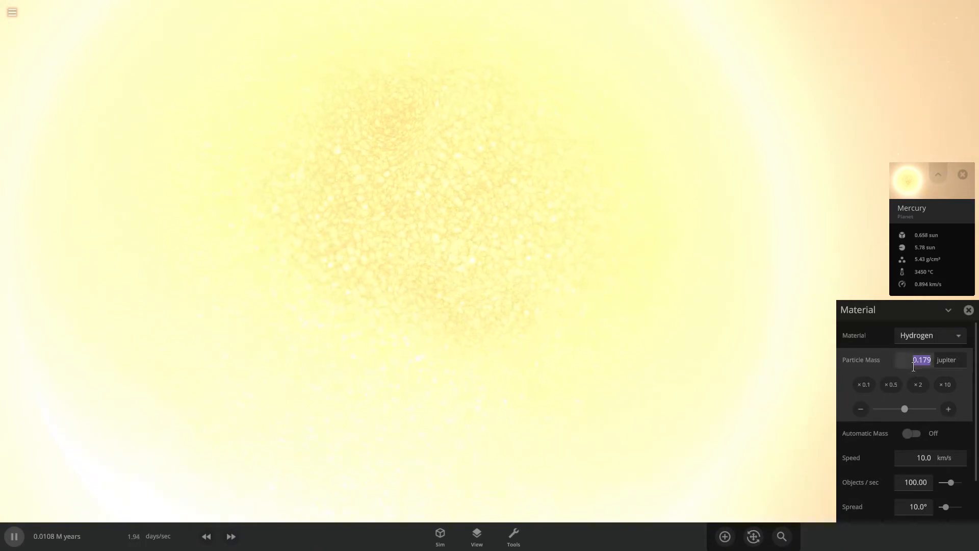
- Raise Mercury's mass to 103,883 solar masses via its properties
{"action": "left_click", "coordinate": [918, 384]}
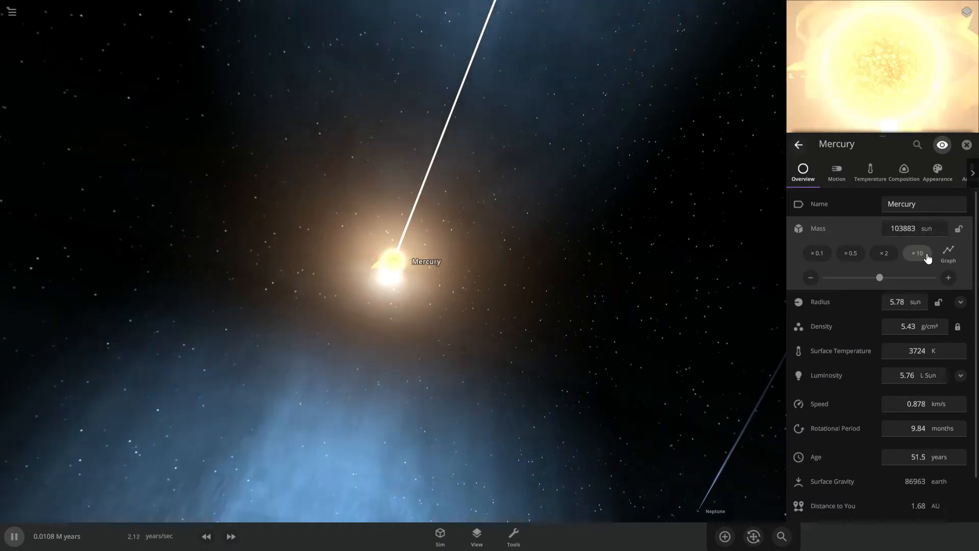
- Multiply Mercury's mass ×10 twice until it collapses into a black hole, then start a fresh empty scene
{"action": "left_click", "coordinate": [918, 253]}
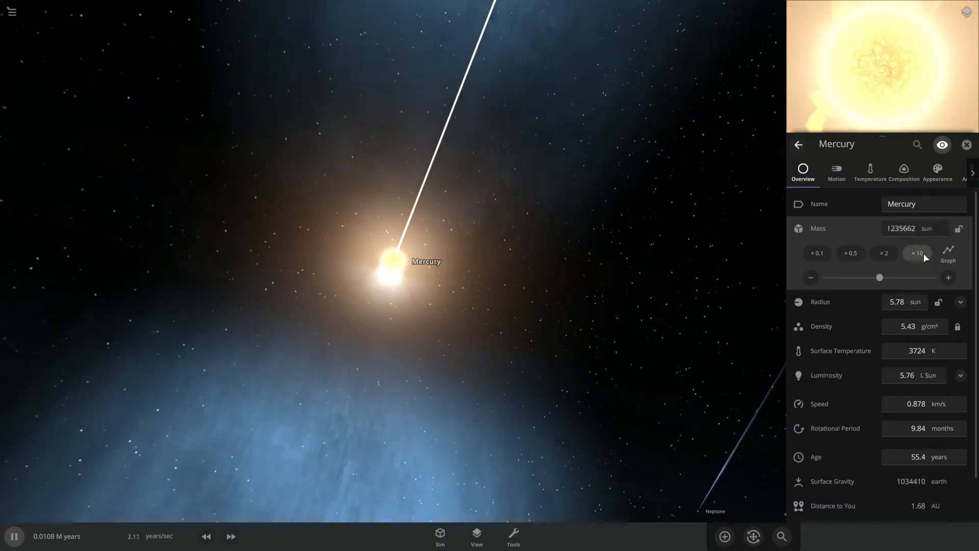
{"action": "left_click", "coordinate": [918, 253]}
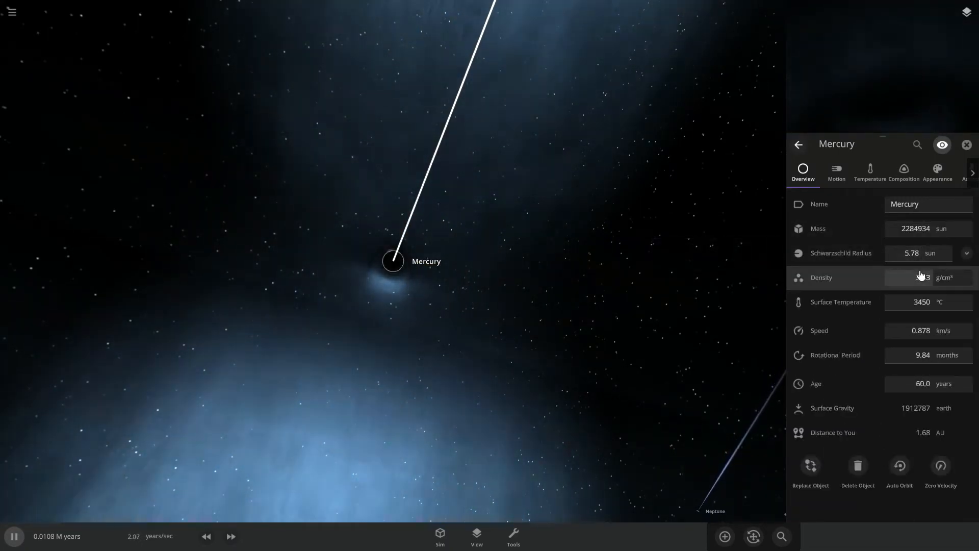
{"action": "left_click", "coordinate": [967, 145]}
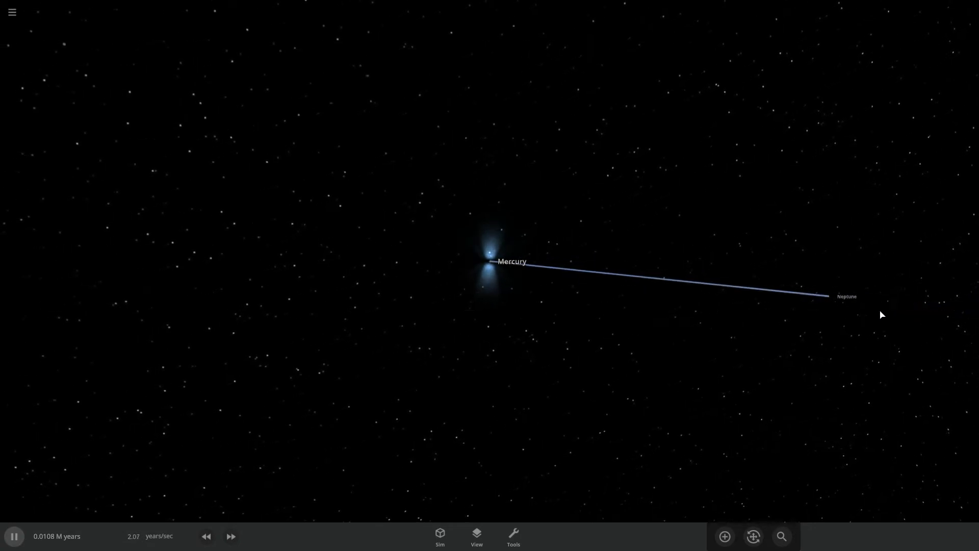
{"action": "left_click", "coordinate": [828, 296]}
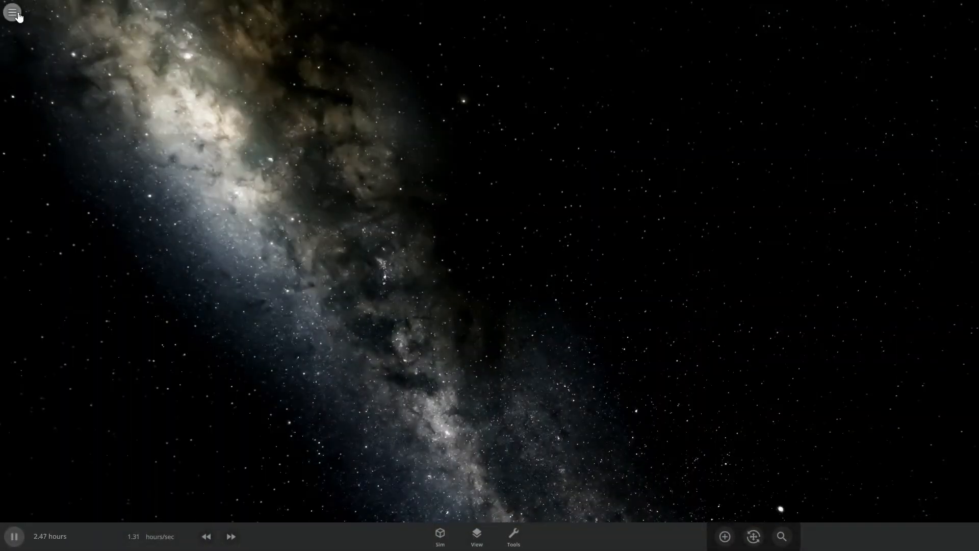
- Load the Solar System simulation containing a one-solar-mass black hole from the Open menu
{"action": "left_click", "coordinate": [13, 14]}
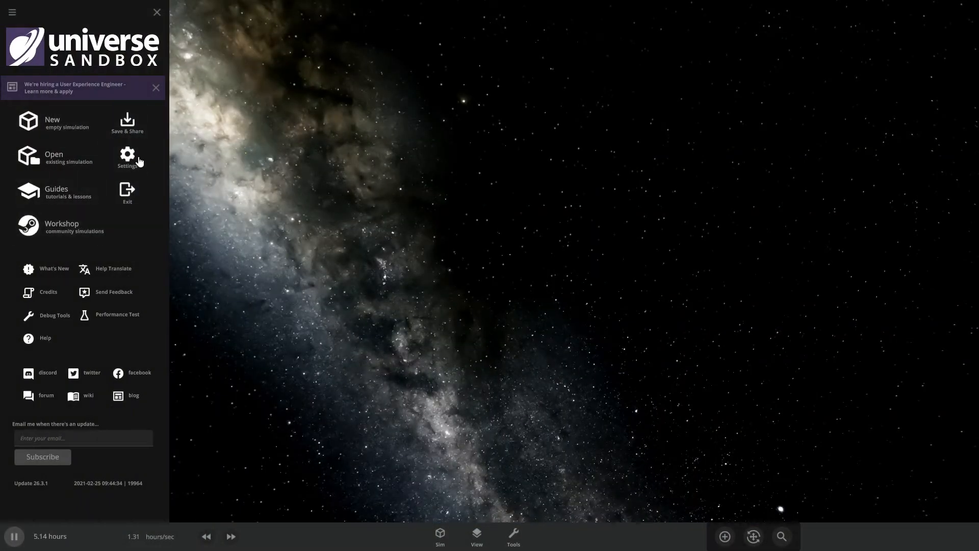
{"action": "left_click", "coordinate": [54, 156]}
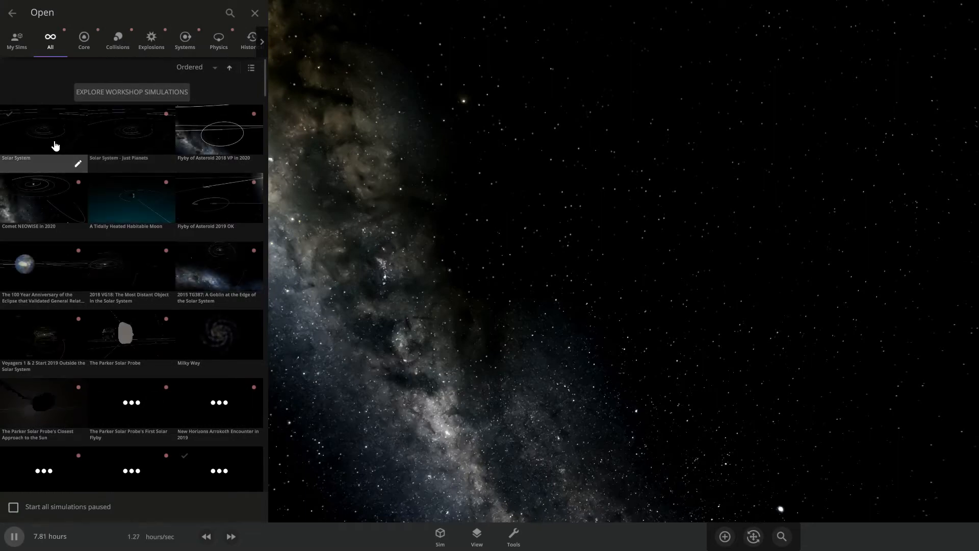
{"action": "left_click", "coordinate": [44, 130]}
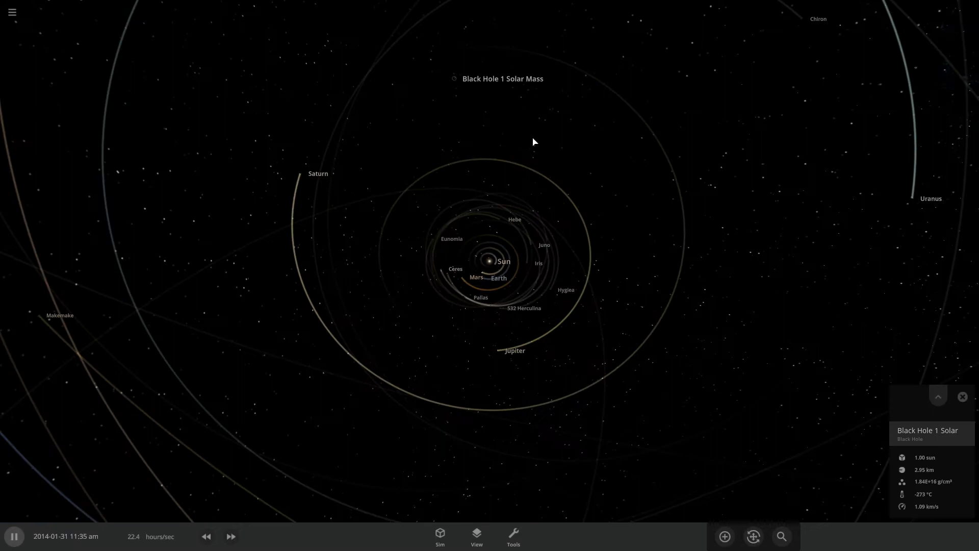
- Raise the simulation speed twice and let centuries pass as the black hole approaches
{"action": "left_click", "coordinate": [230, 534]}
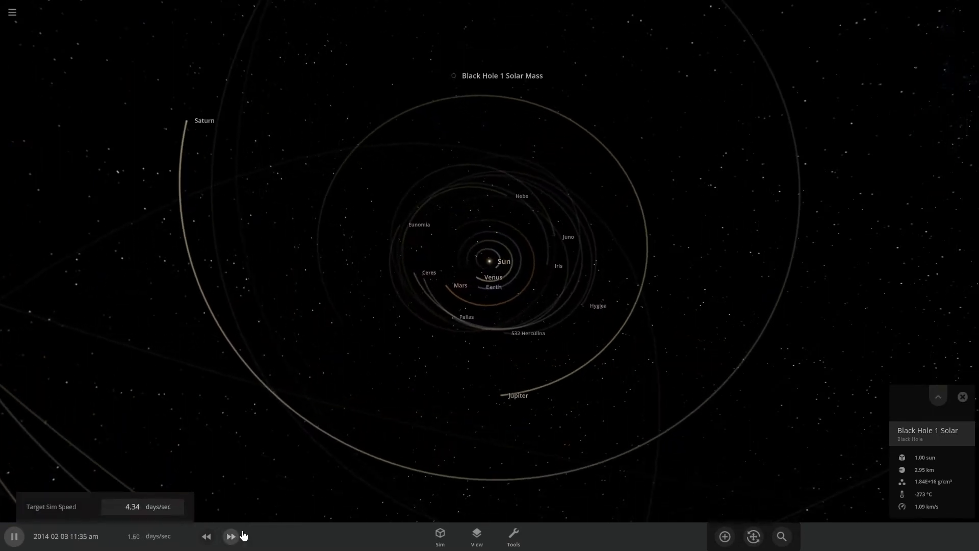
{"action": "left_click", "coordinate": [230, 536]}
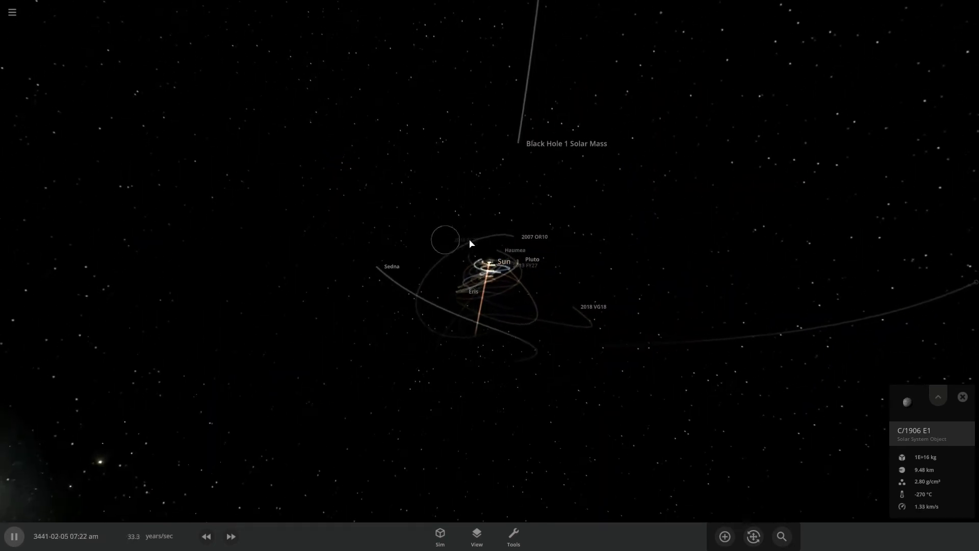
- Reduce the simulation speed twice as the black hole plunges into the inner Solar System
{"action": "left_click", "coordinate": [208, 535]}
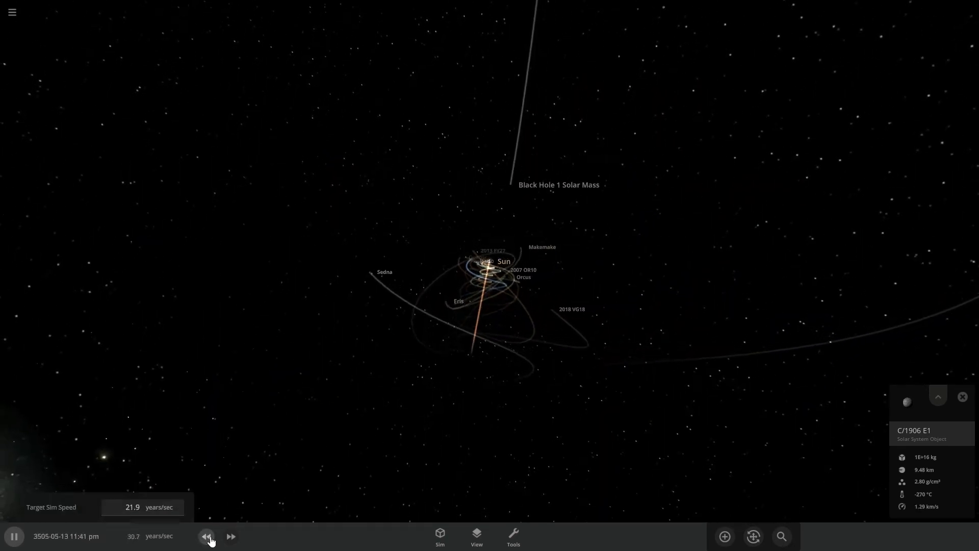
{"action": "left_click", "coordinate": [208, 537]}
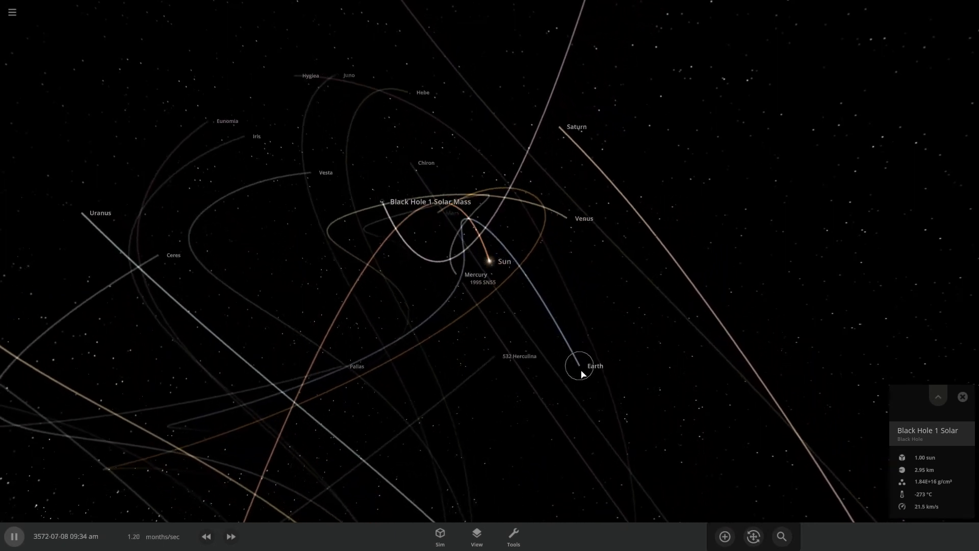
- Inspect Earth's, Jupiter's and Venus's details, then adjust and slow the simulation speed
{"action": "left_click", "coordinate": [580, 366]}
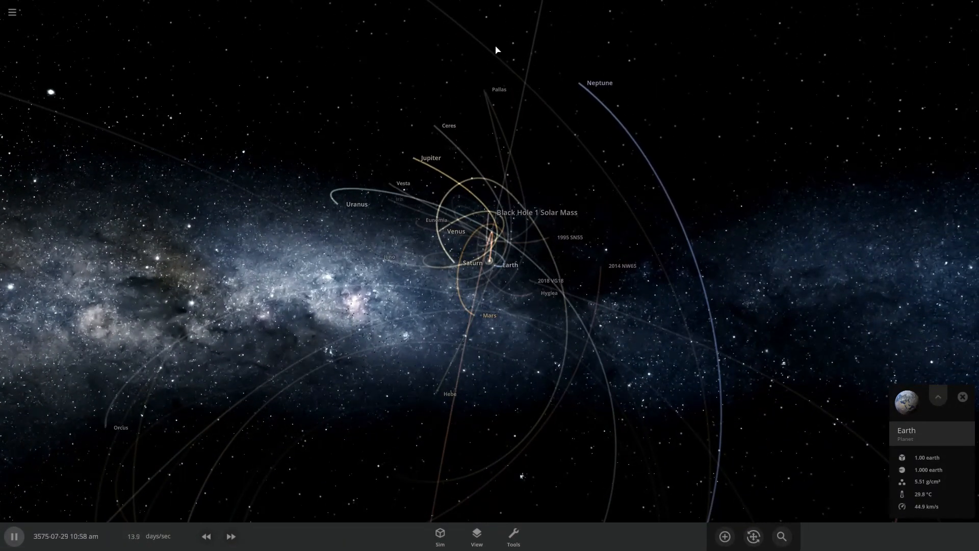
{"action": "left_click", "coordinate": [412, 157]}
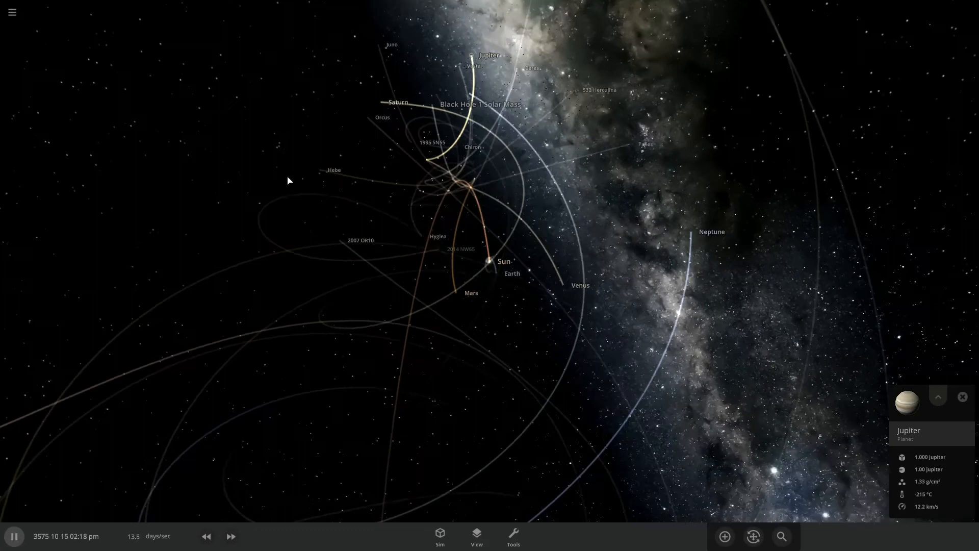
{"action": "left_click", "coordinate": [694, 251]}
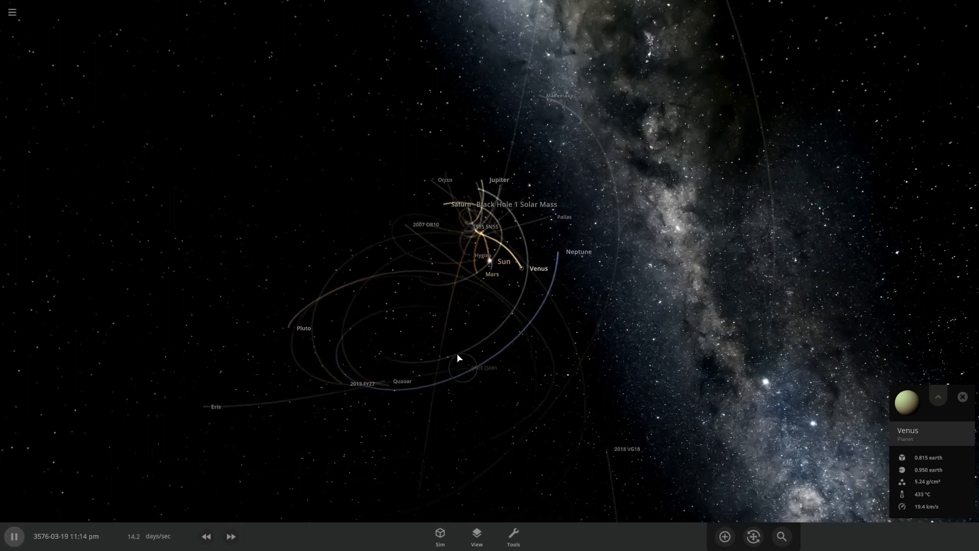
{"action": "left_click", "coordinate": [232, 535]}
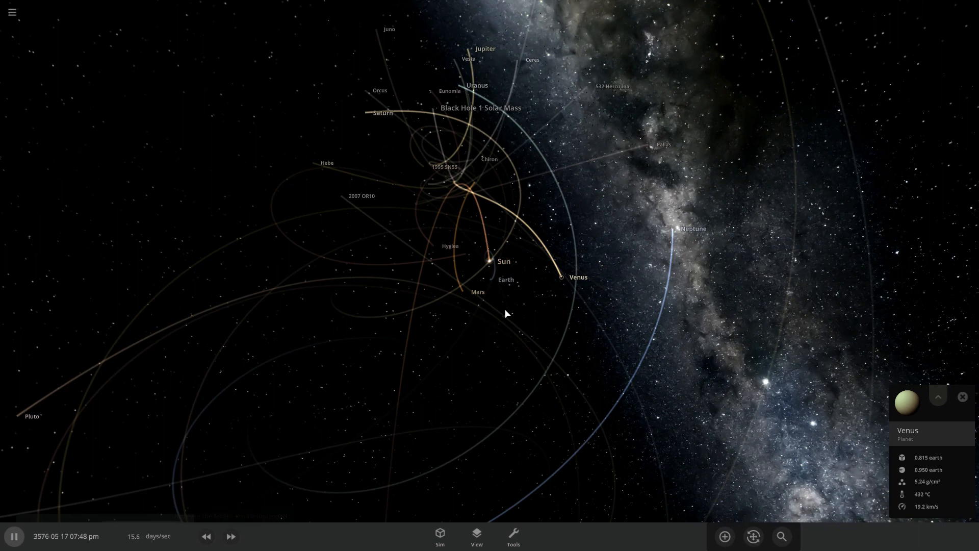
{"action": "left_click", "coordinate": [210, 536]}
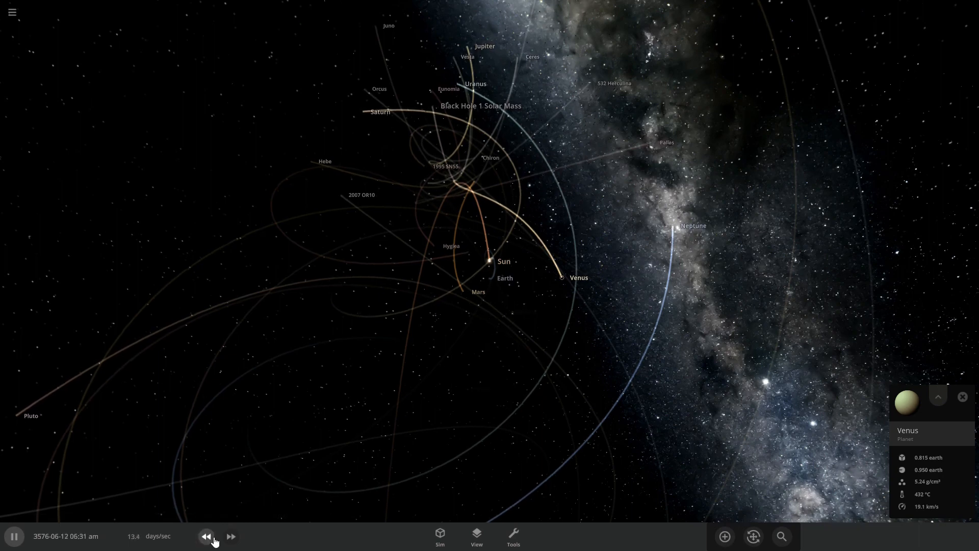